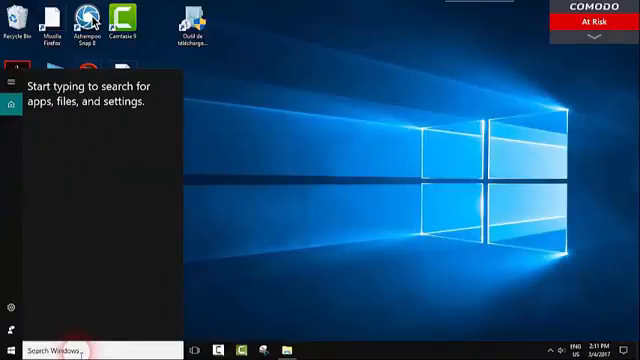
- Launch the On-Screen Keyboard app by searching 'osk' from Start
{"action": "type", "text": "osk"}
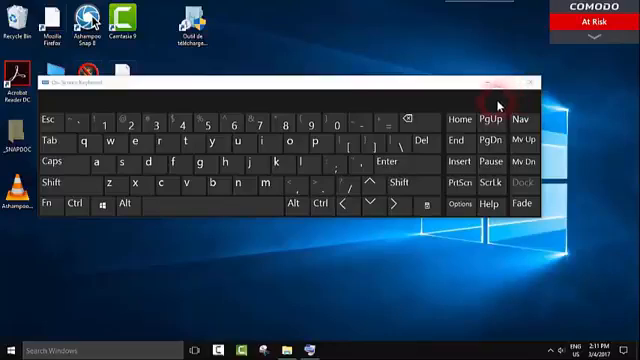
- Close the on-screen keyboard and open Settings by searching 'settings'
{"action": "left_click", "coordinate": [519, 86]}
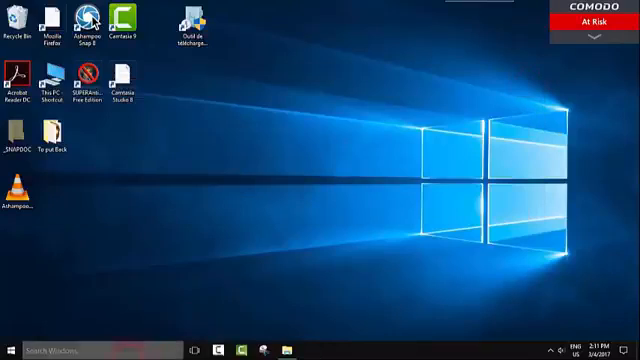
{"action": "type", "text": "set"}
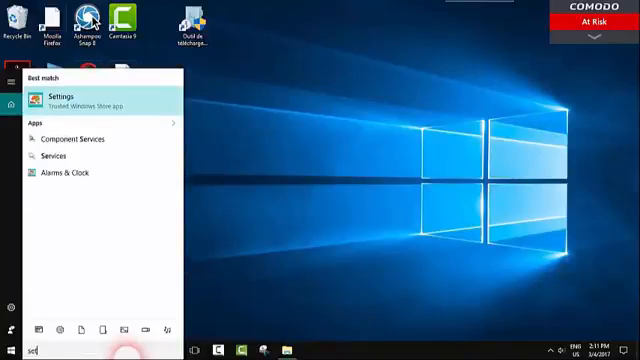
{"action": "type", "text": "settings"}
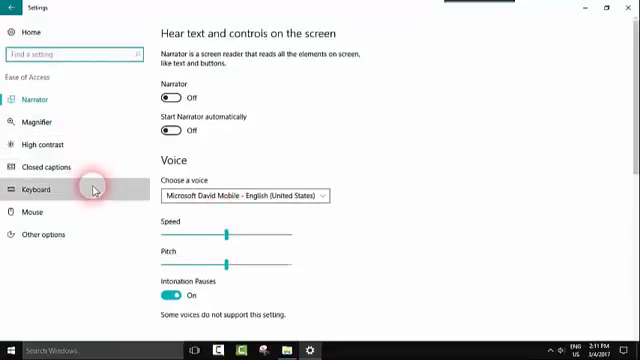
- Switch the On-Screen Keyboard toggle On in Keyboard settings and close Settings
{"action": "left_click", "coordinate": [40, 188]}
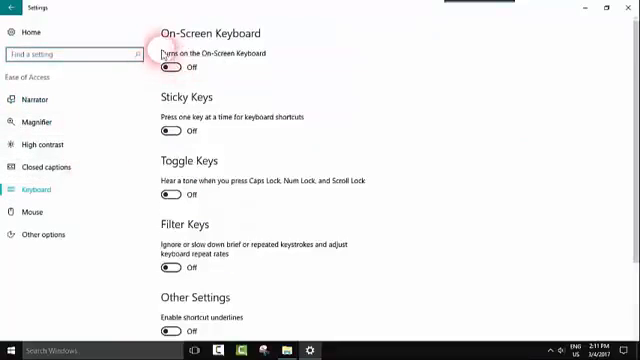
{"action": "left_click", "coordinate": [168, 66]}
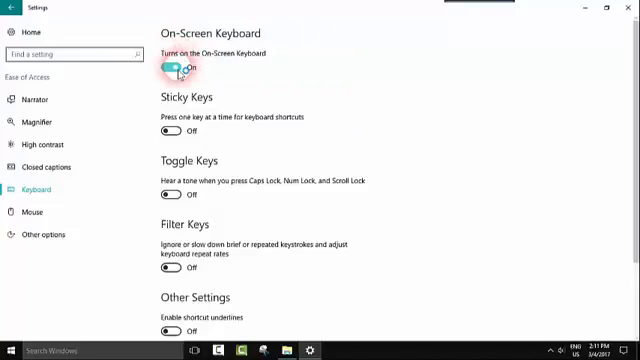
{"action": "left_click", "coordinate": [170, 67]}
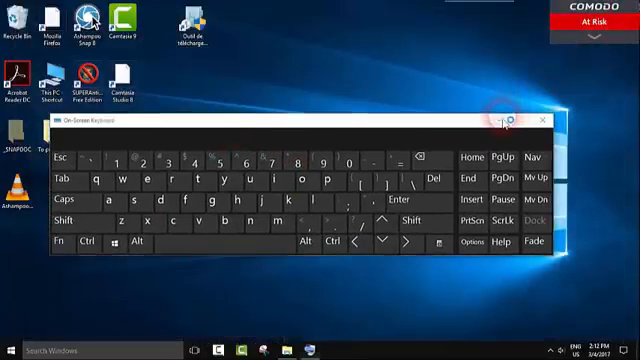
{"action": "left_click", "coordinate": [538, 120]}
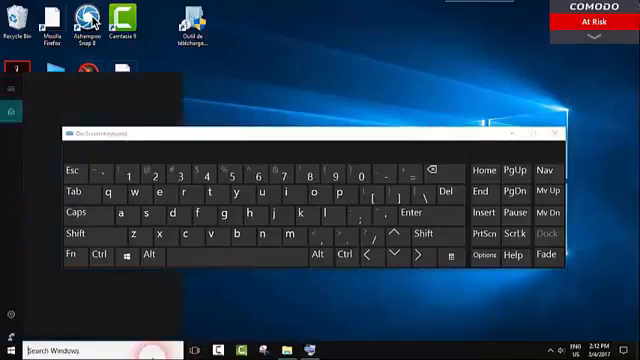
- Reopen Settings via search and set the On-Screen Keyboard toggle On again
{"action": "type", "text": "settings"}
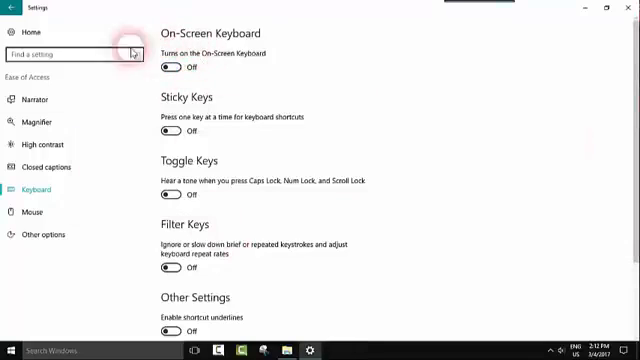
{"action": "left_click", "coordinate": [162, 66]}
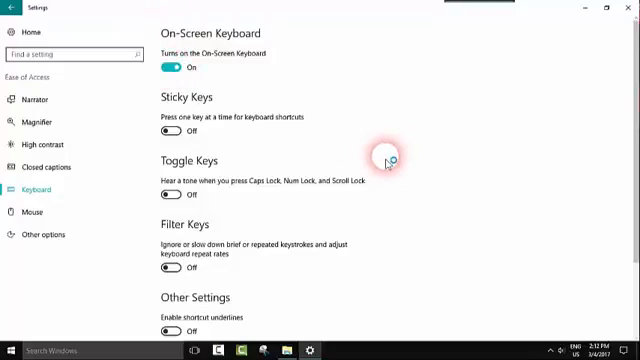
- Minimize the On-Screen Keyboard window while the option stays On
{"action": "left_click", "coordinate": [173, 64]}
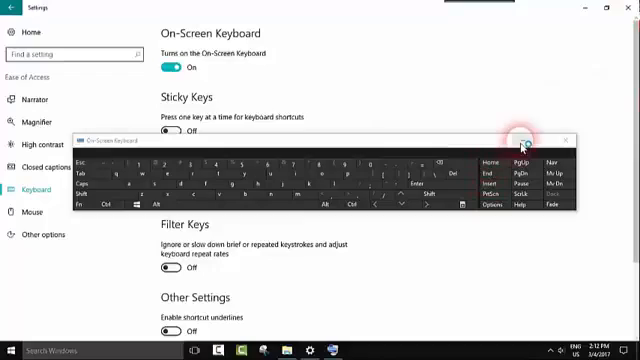
{"action": "left_click", "coordinate": [9, 342]}
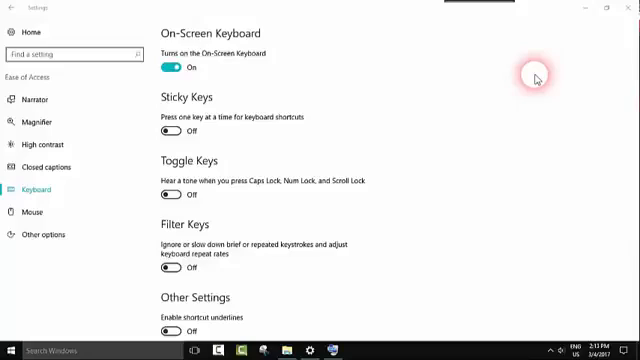
{"action": "mouse_move", "coordinate": [565, 59]}
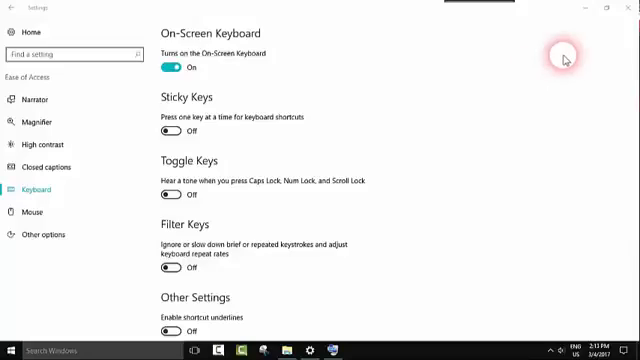